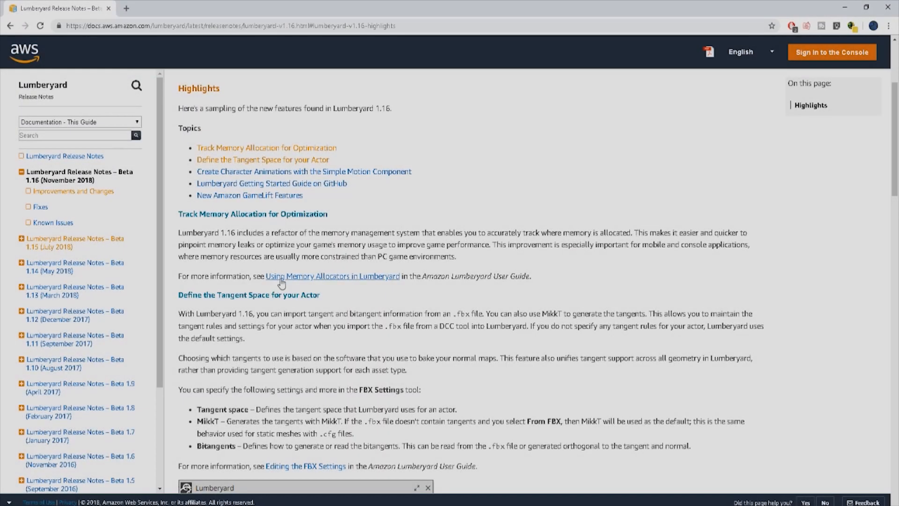
Follow the Track Memory Allocation link to the memory allocators guide and scroll through it.
{"action": "left_click", "coordinate": [332, 276]}
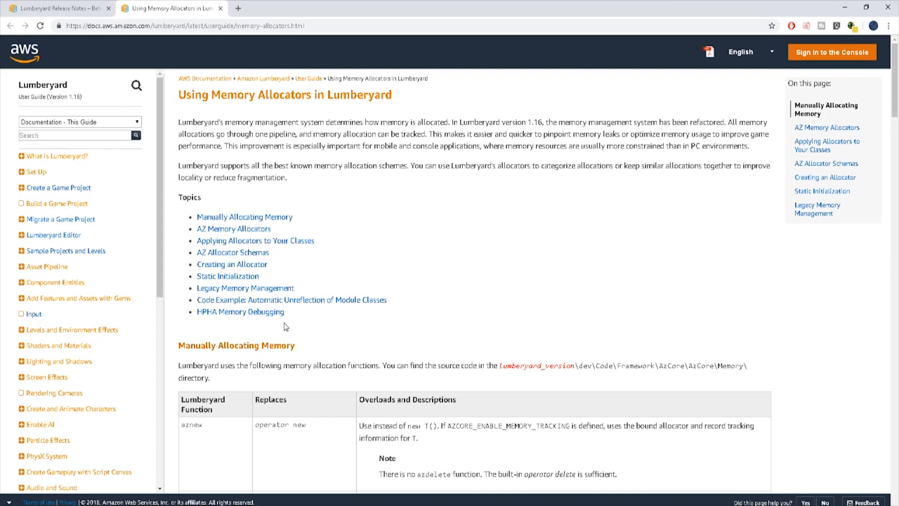
{"action": "left_click", "coordinate": [61, 9]}
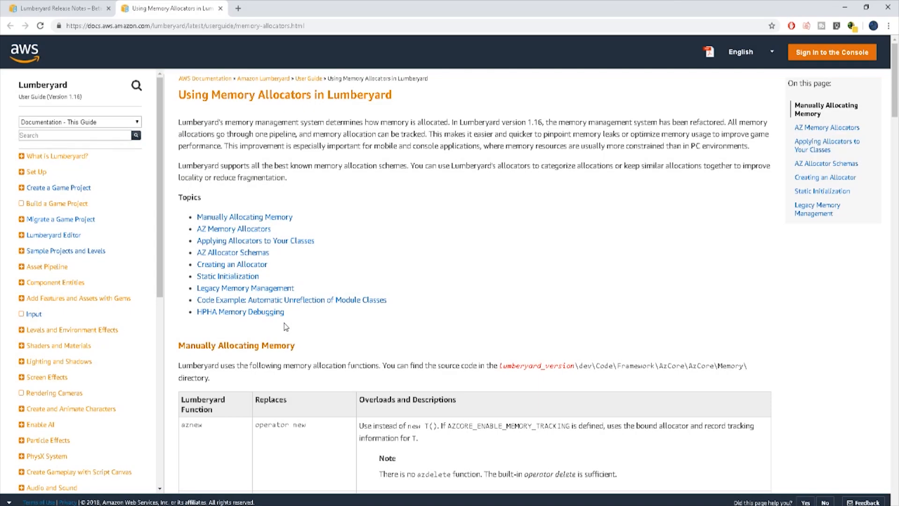
{"action": "scroll", "scroll_direction": "down", "scroll_amount": 3}
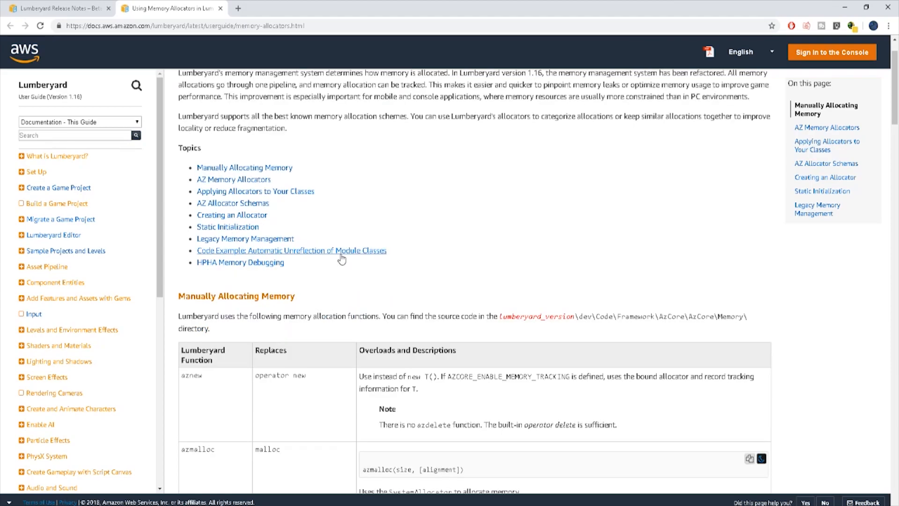
{"action": "left_click", "coordinate": [291, 251]}
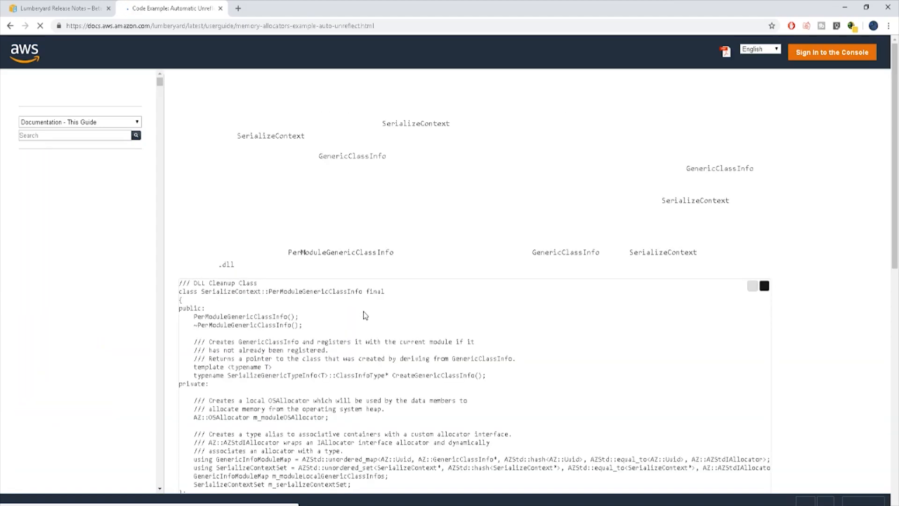
{"action": "scroll", "scroll_direction": "down", "scroll_amount": 3}
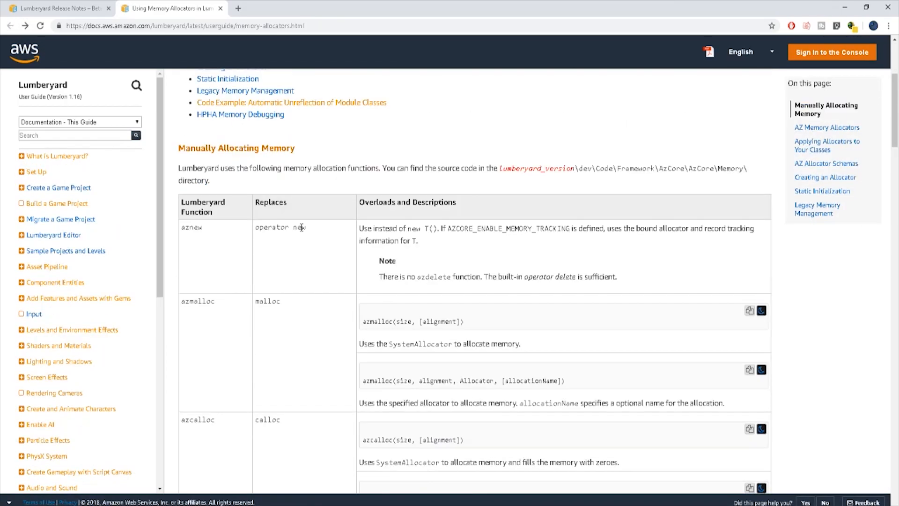
{"action": "scroll", "scroll_direction": "down", "scroll_amount": 3}
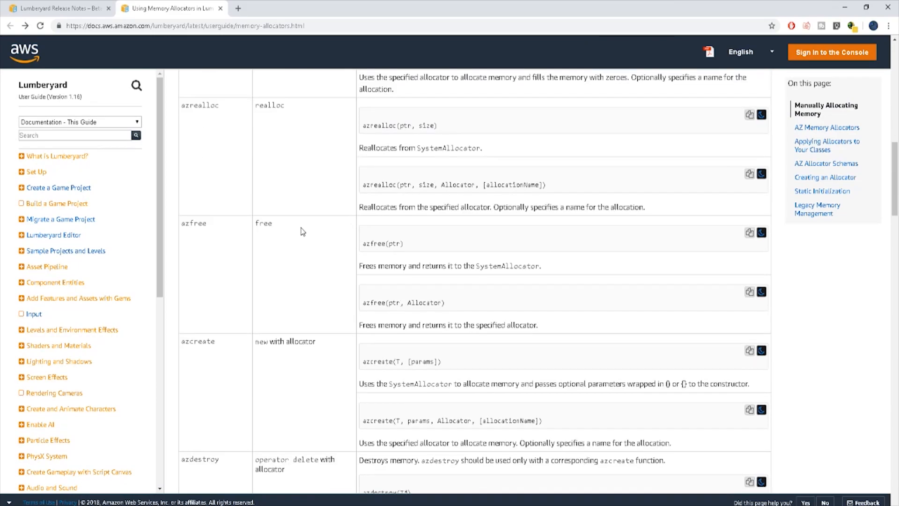
{"action": "scroll", "scroll_direction": "down", "scroll_amount": 3}
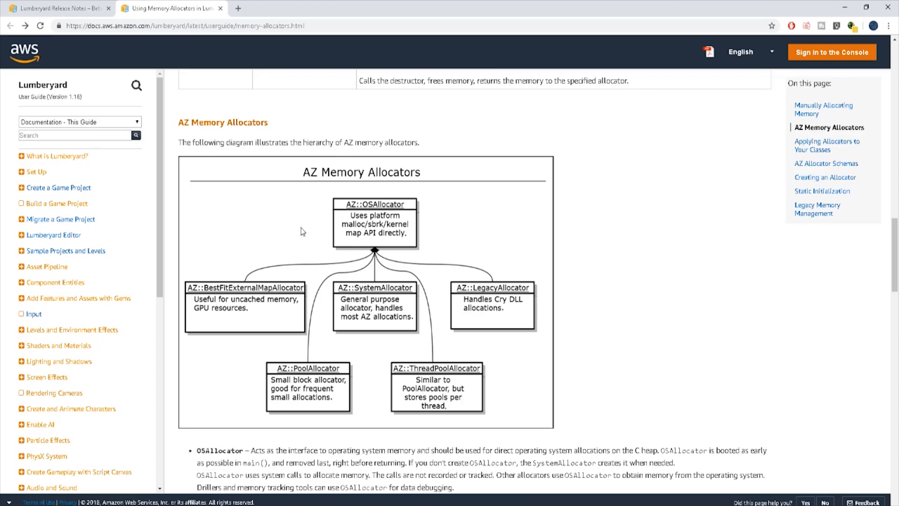
{"action": "scroll", "scroll_direction": "down", "scroll_amount": 3}
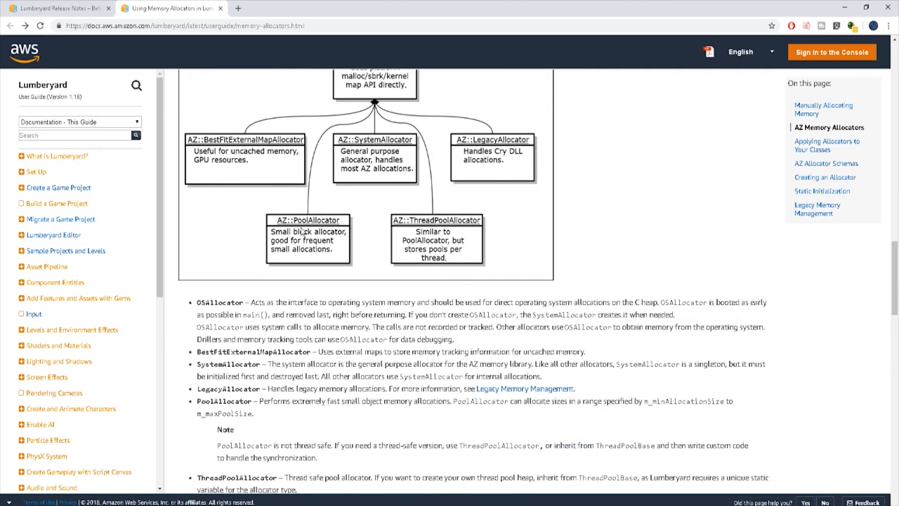
{"action": "scroll", "scroll_direction": "down", "scroll_amount": 3}
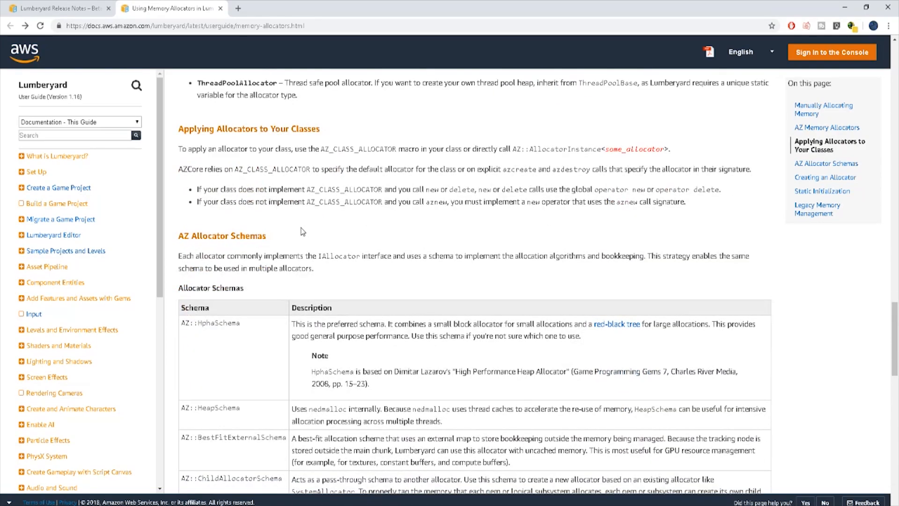
{"action": "scroll", "scroll_direction": "down", "scroll_amount": 3}
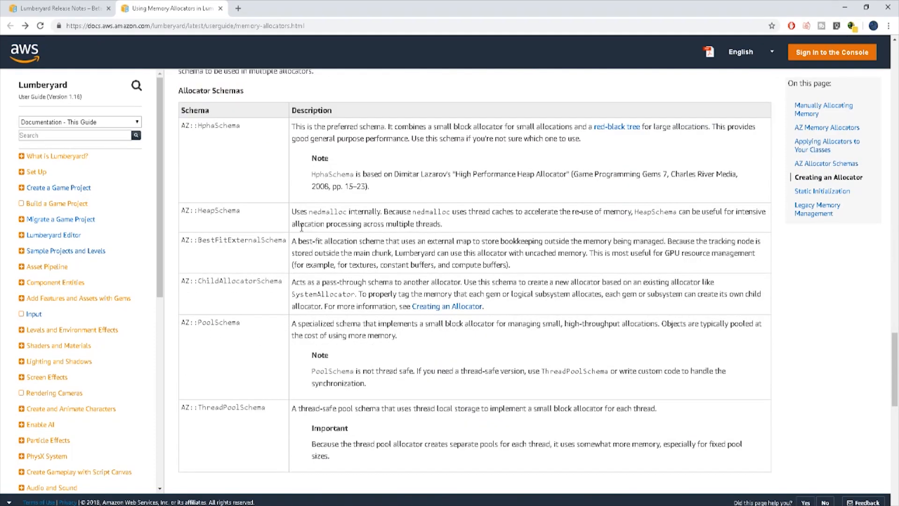
{"action": "scroll", "scroll_direction": "down", "scroll_amount": 3}
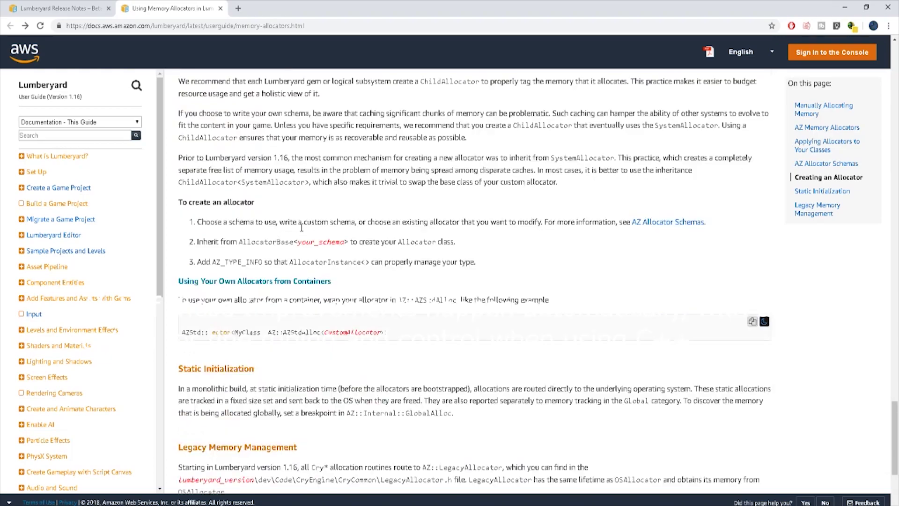
{"action": "scroll", "scroll_direction": "down", "scroll_amount": 3}
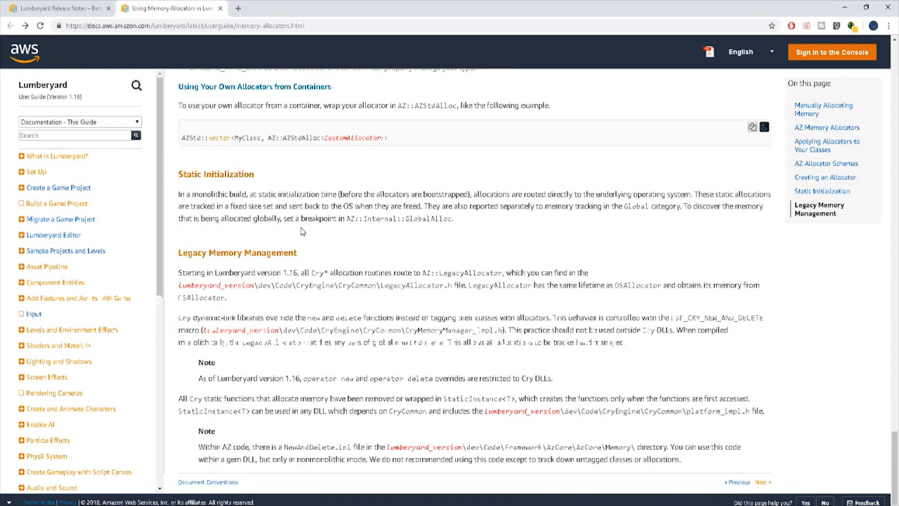
{"action": "left_click", "coordinate": [65, 9]}
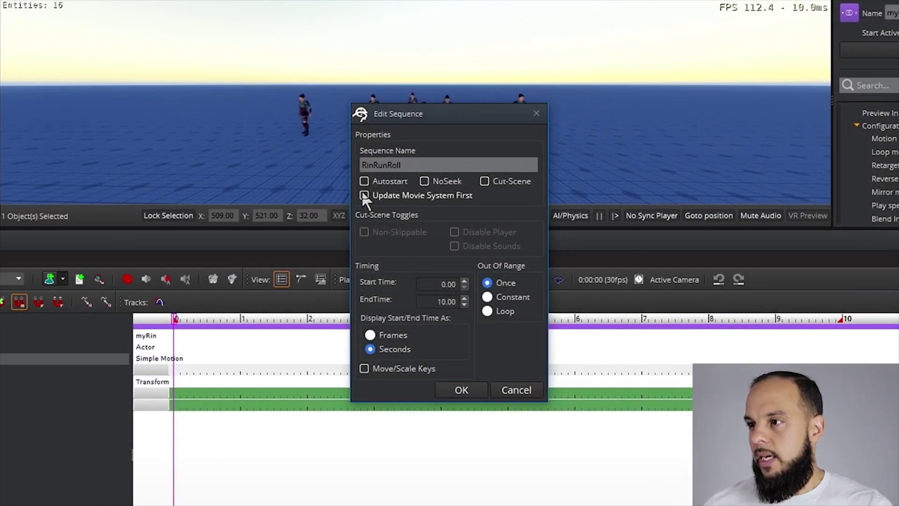
Turn on Autostart for RinRunRoll and set its end time to three seconds.
{"action": "left_click", "coordinate": [364, 196]}
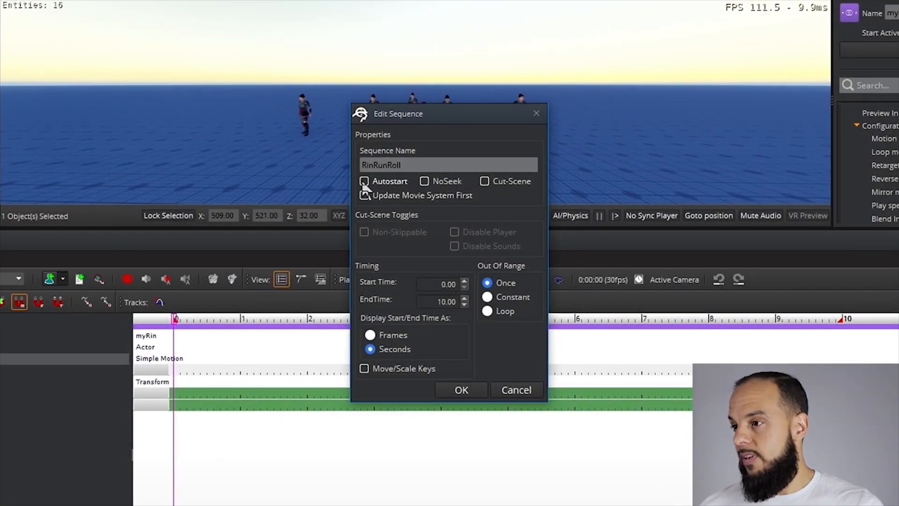
{"action": "left_click", "coordinate": [364, 181]}
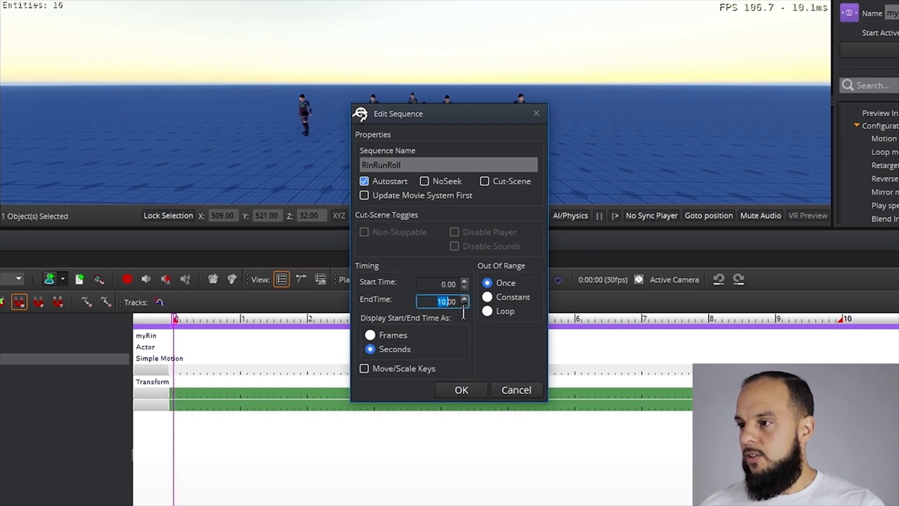
{"action": "left_click", "coordinate": [461, 390]}
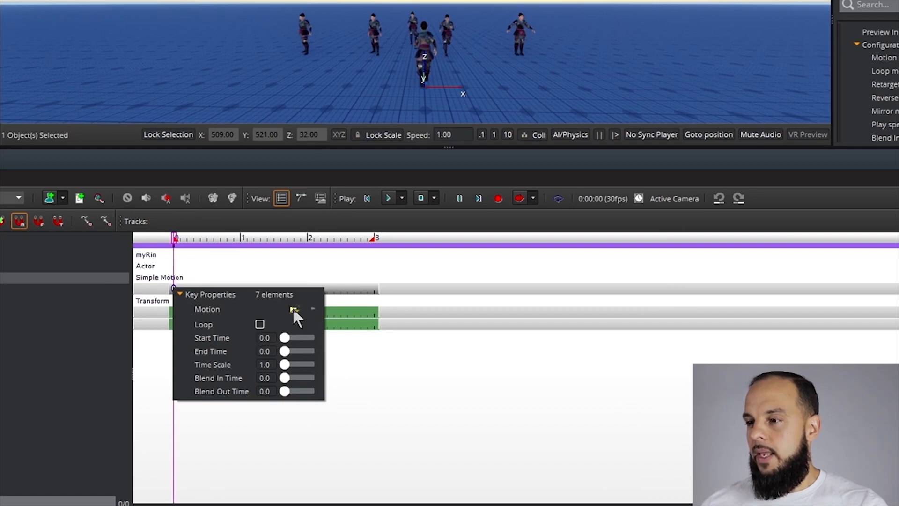
Give the first Simple Motion key a Rin motion clip and add a second key at 0.4 seconds.
{"action": "left_click", "coordinate": [293, 309]}
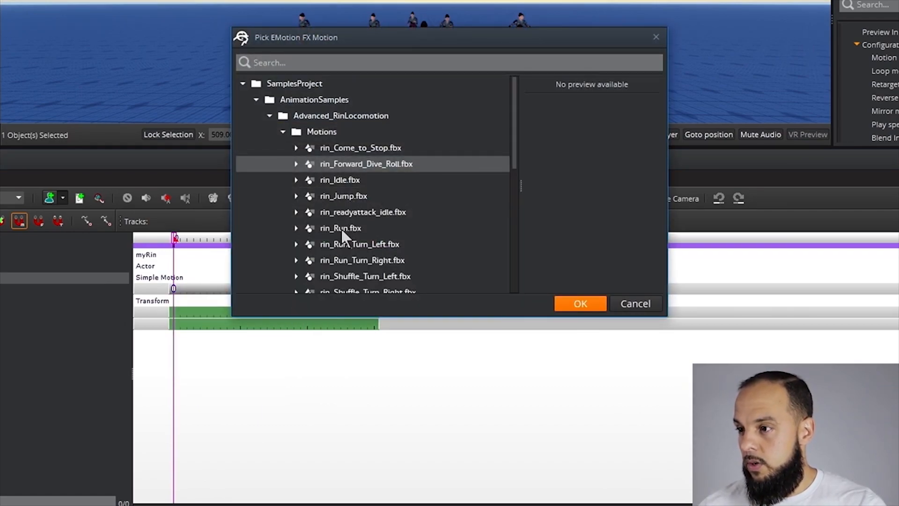
{"action": "left_click", "coordinate": [580, 303]}
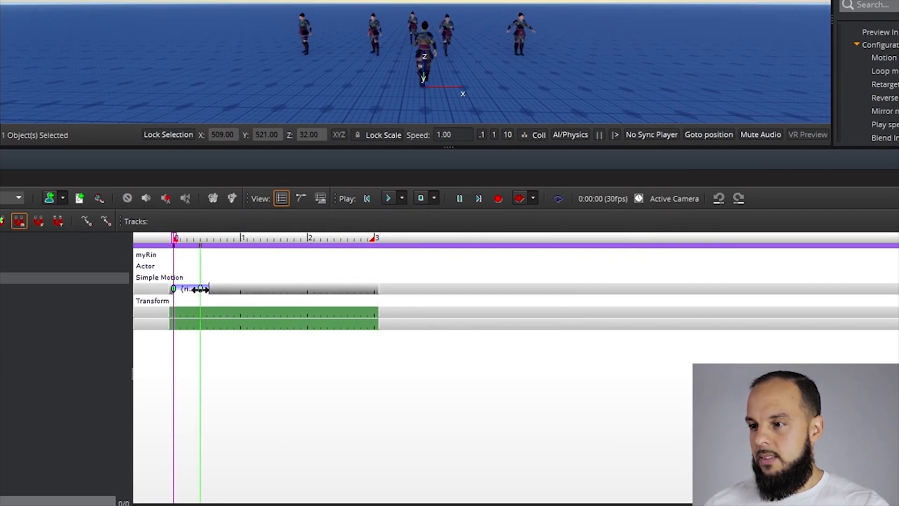
{"action": "left_click", "coordinate": [187, 288]}
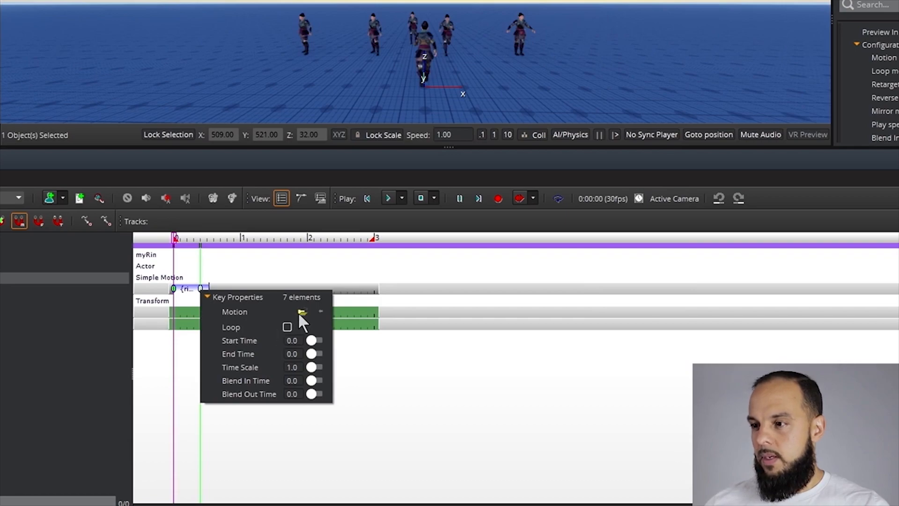
{"action": "left_click", "coordinate": [302, 312]}
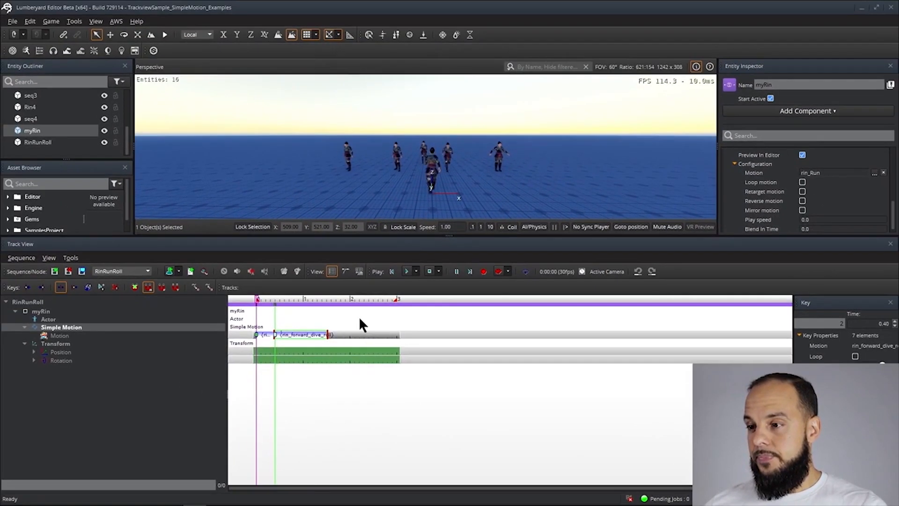
Assign rin_Forward_Dive_Roll.fbx to the second key and preview RinRunRoll in Track View.
{"action": "left_click", "coordinate": [406, 272]}
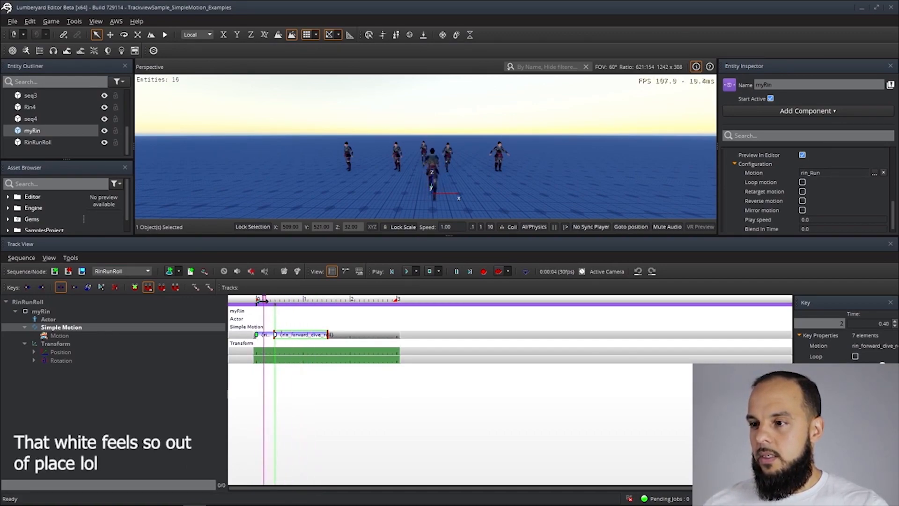
{"action": "left_click", "coordinate": [287, 300]}
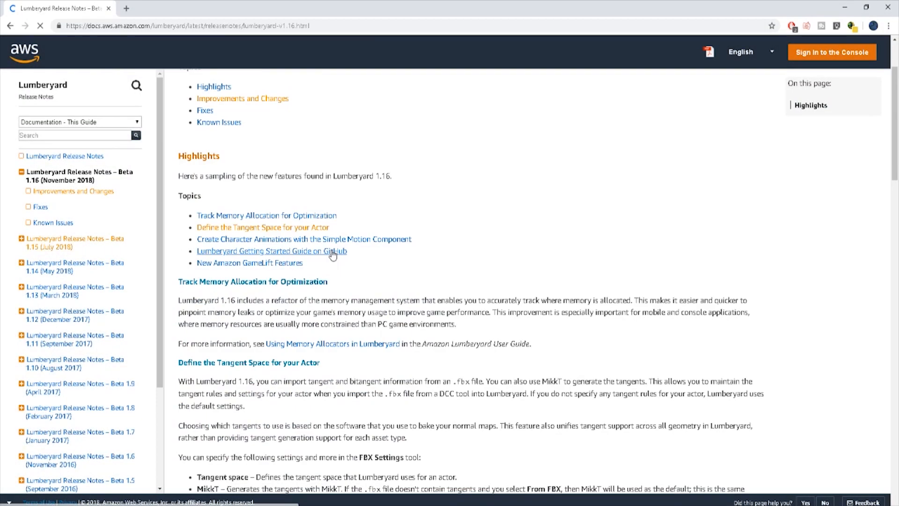
{"action": "scroll", "scroll_direction": "down", "scroll_amount": 3}
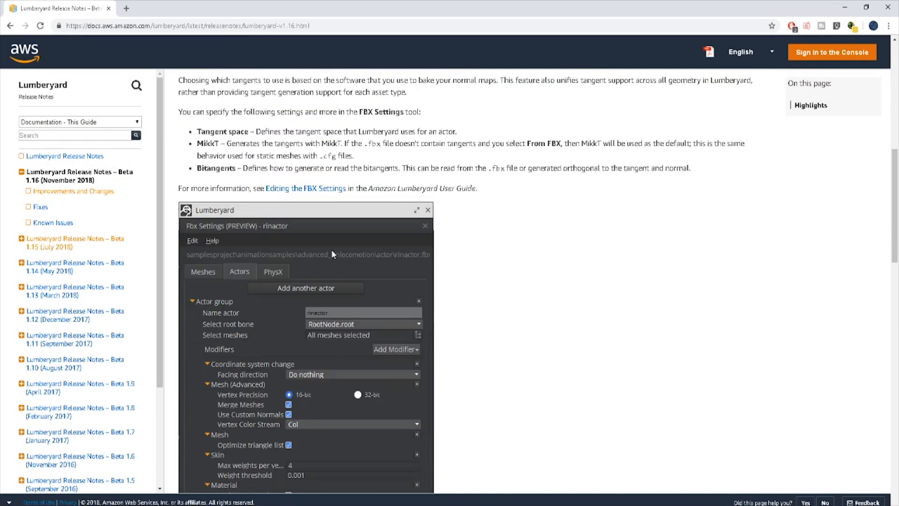
{"action": "scroll", "scroll_direction": "down", "scroll_amount": 3}
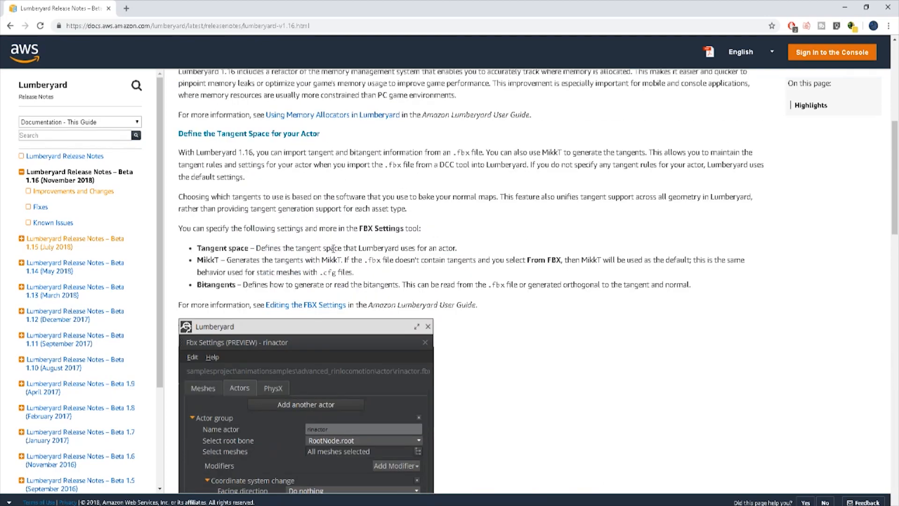
{"action": "mouse_move", "coordinate": [178, 135]}
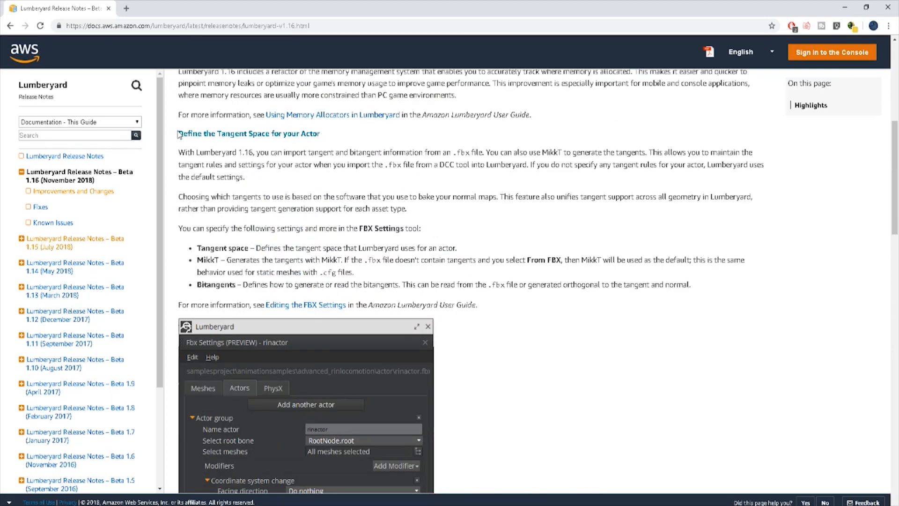
{"action": "left_click_drag", "start_coordinate": [178, 133], "coordinate": [478, 304]}
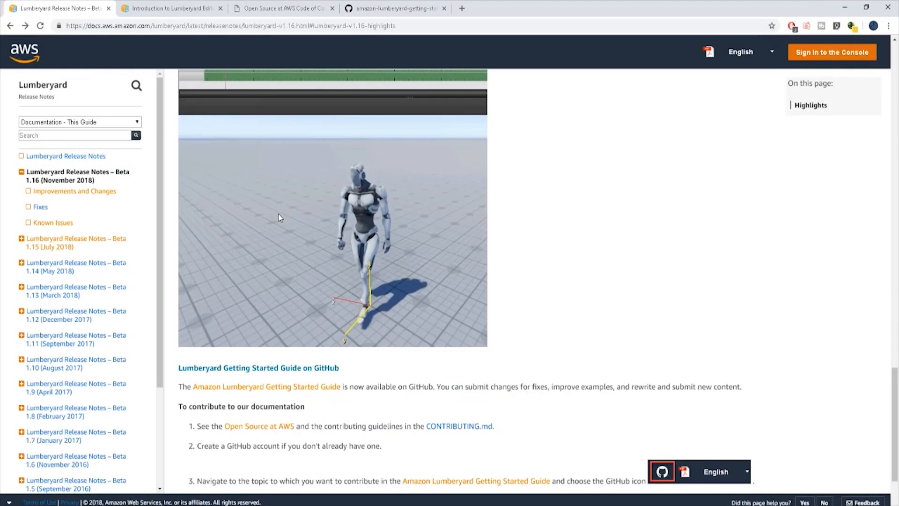
Scroll the getting started guide, then view the Code of Conduct and GitHub getting-started tabs.
{"action": "scroll", "scroll_direction": "down", "scroll_amount": 3}
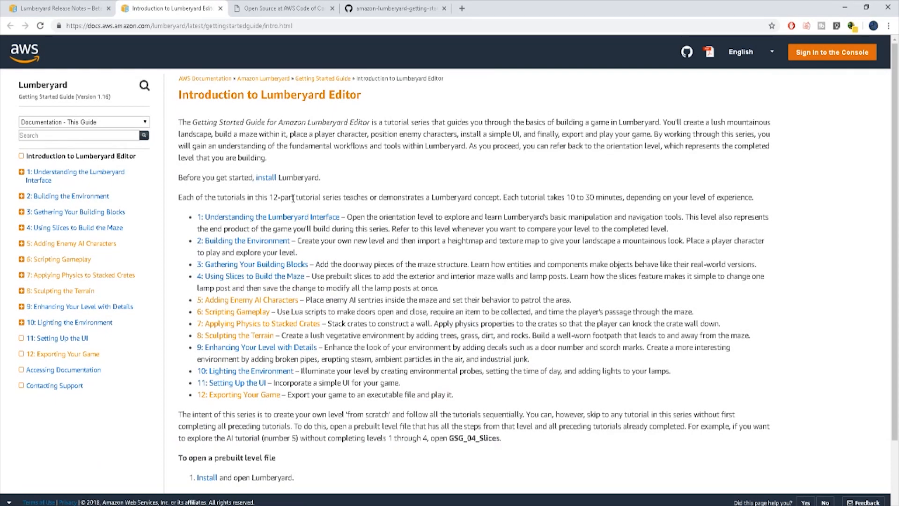
{"action": "scroll", "scroll_direction": "down", "scroll_amount": 3}
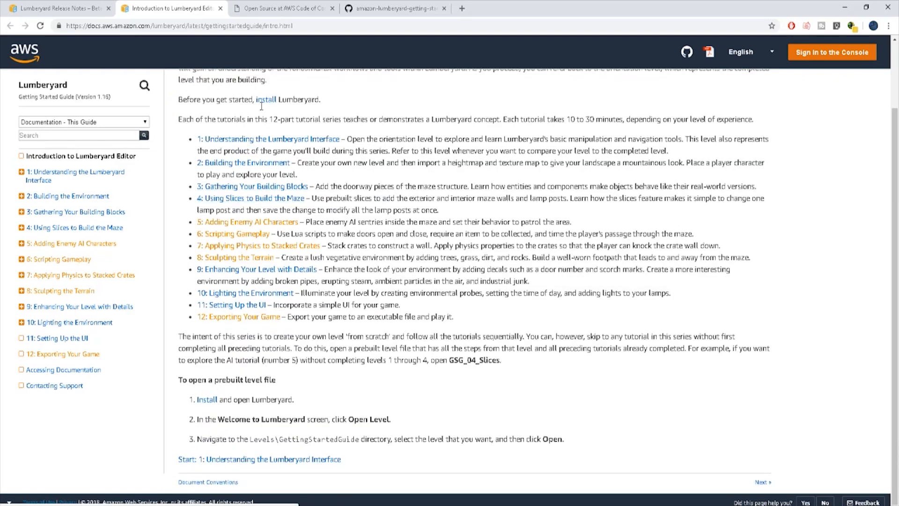
{"action": "left_click", "coordinate": [398, 8]}
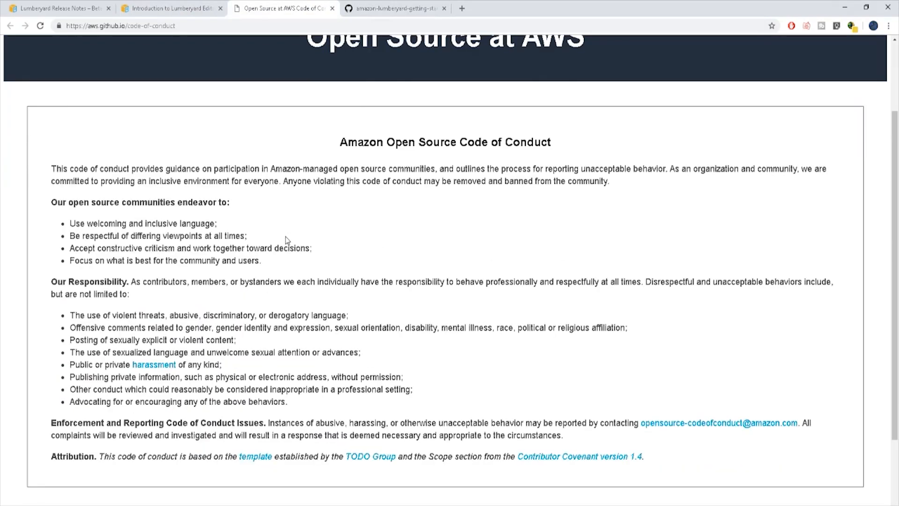
{"action": "mouse_move", "coordinate": [94, 150]}
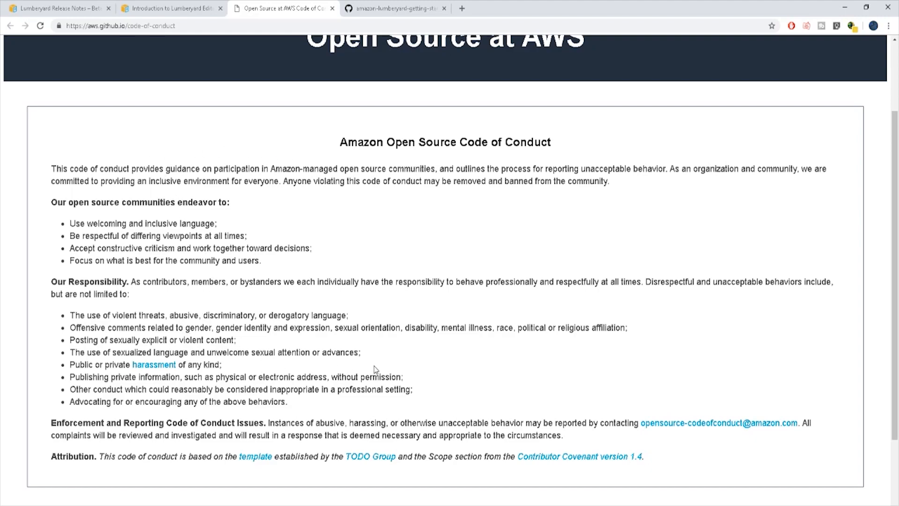
{"action": "mouse_move", "coordinate": [351, 7]}
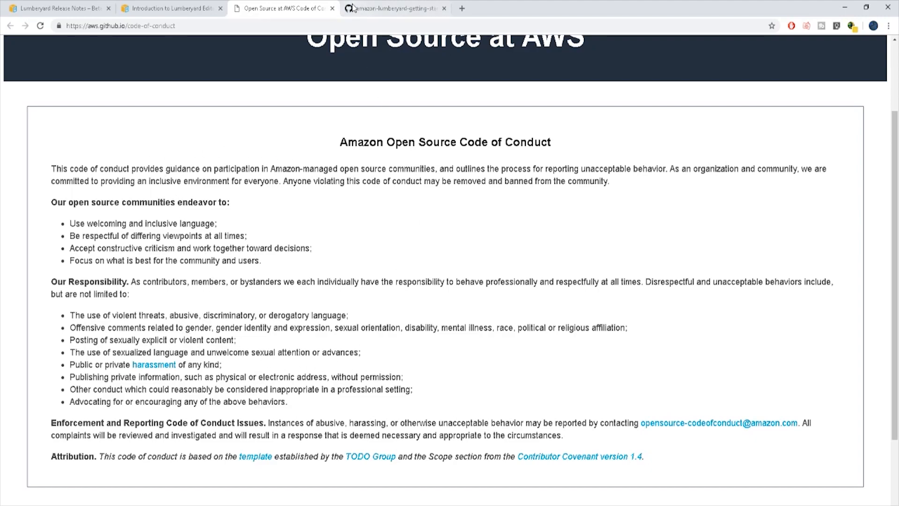
{"action": "left_click", "coordinate": [399, 8]}
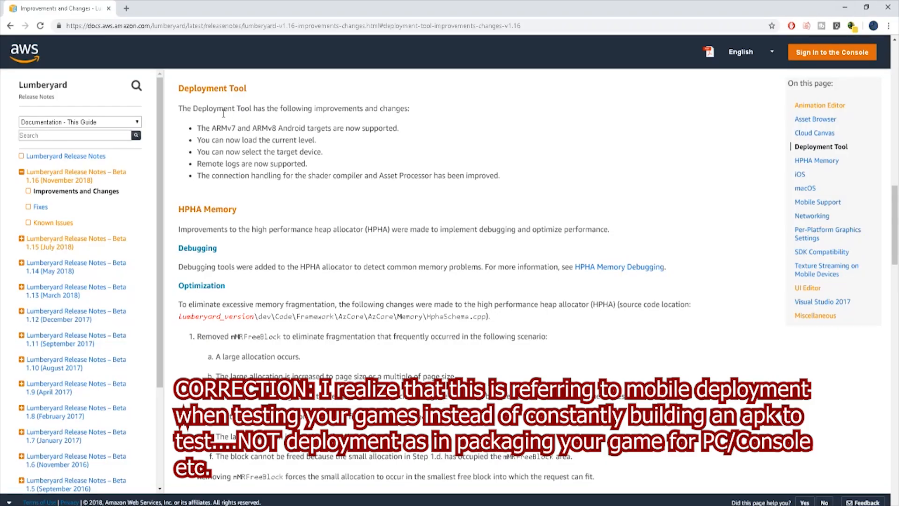
Highlight the Deployment Tool improvements and jump to the Asset Browser section.
{"action": "left_click_drag", "start_coordinate": [178, 88], "coordinate": [485, 176]}
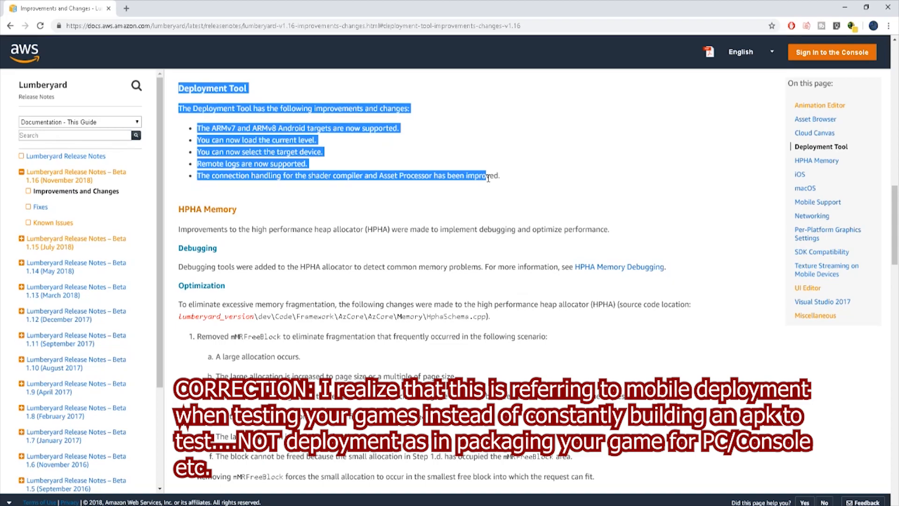
{"action": "left_click", "coordinate": [371, 193]}
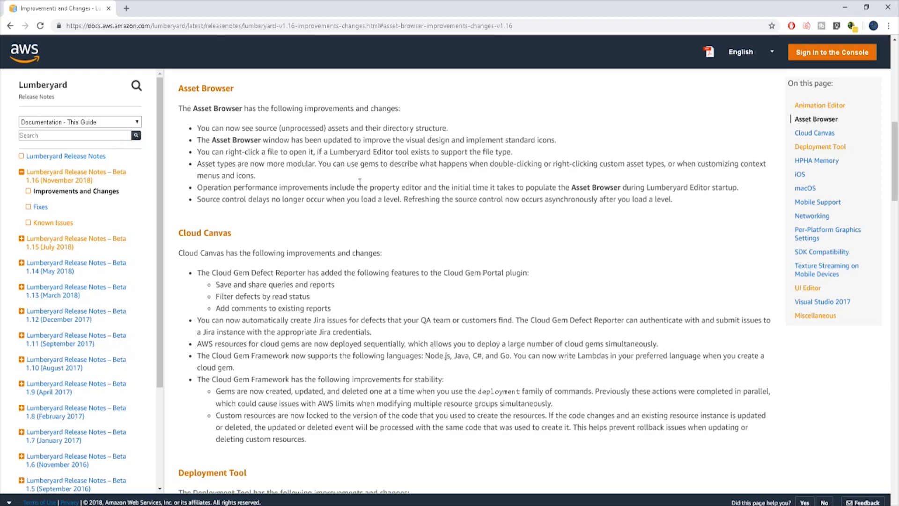
{"action": "left_click_drag", "start_coordinate": [179, 88], "coordinate": [475, 152]}
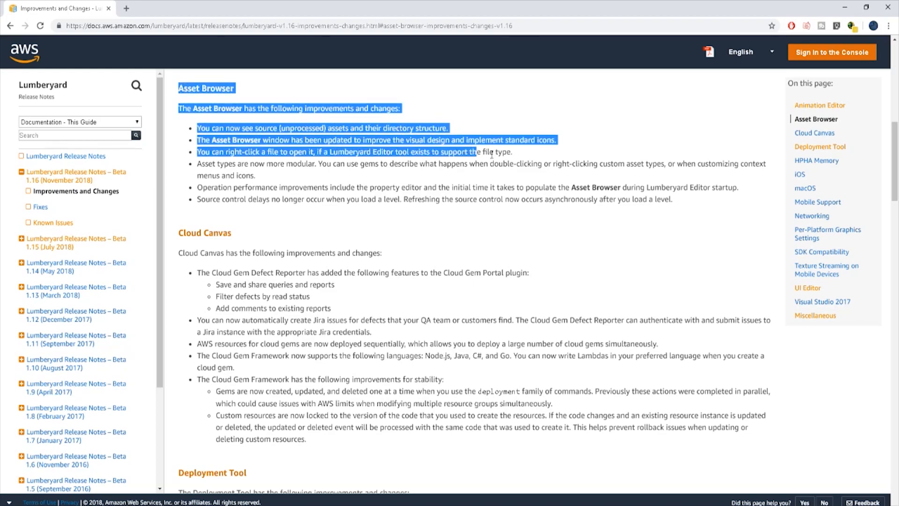
{"action": "left_click_drag", "start_coordinate": [475, 151], "coordinate": [673, 199]}
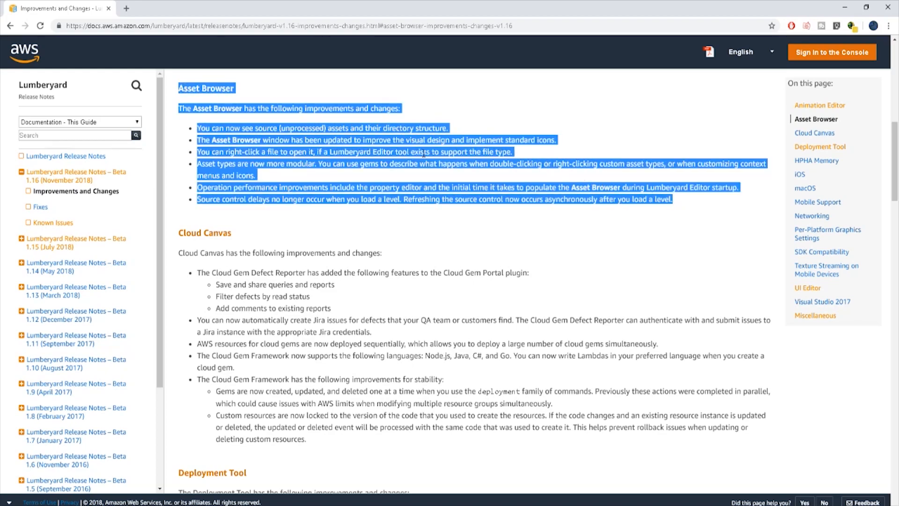
{"action": "left_click", "coordinate": [293, 176]}
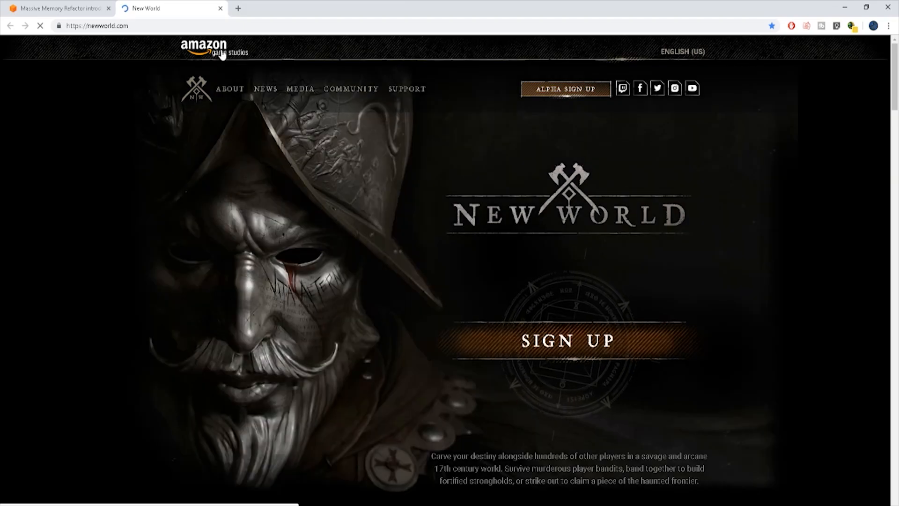
{"action": "mouse_move", "coordinate": [275, 193]}
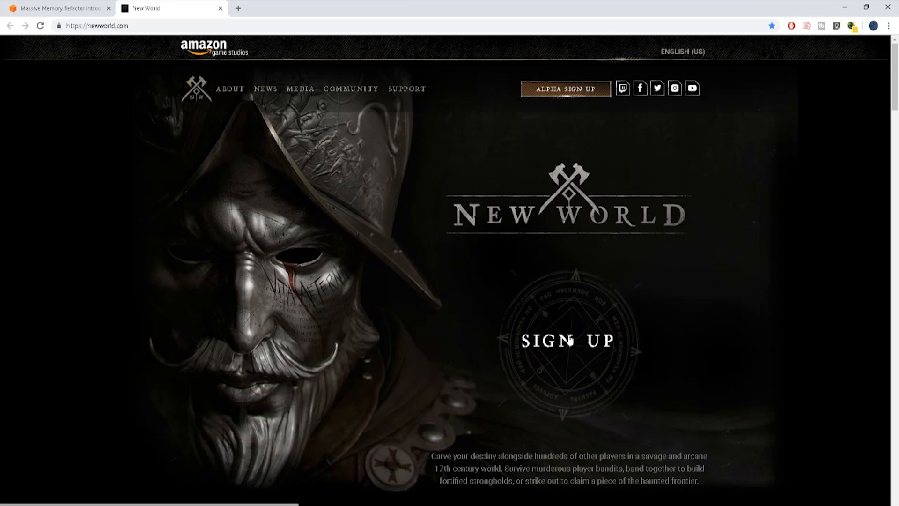
{"action": "mouse_move", "coordinate": [571, 342]}
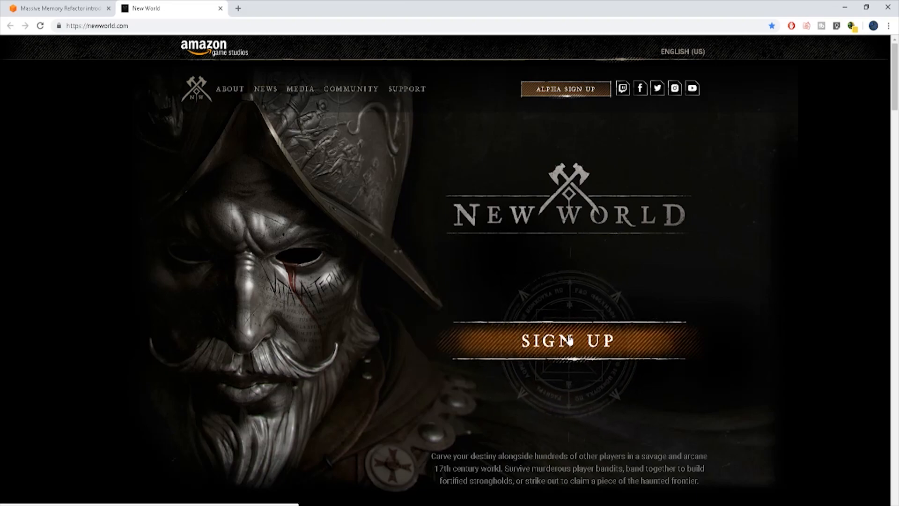
Open New World on Amazon and view screenshots: bear fight, armoured group, fort battle, night camp.
{"action": "left_click", "coordinate": [570, 342]}
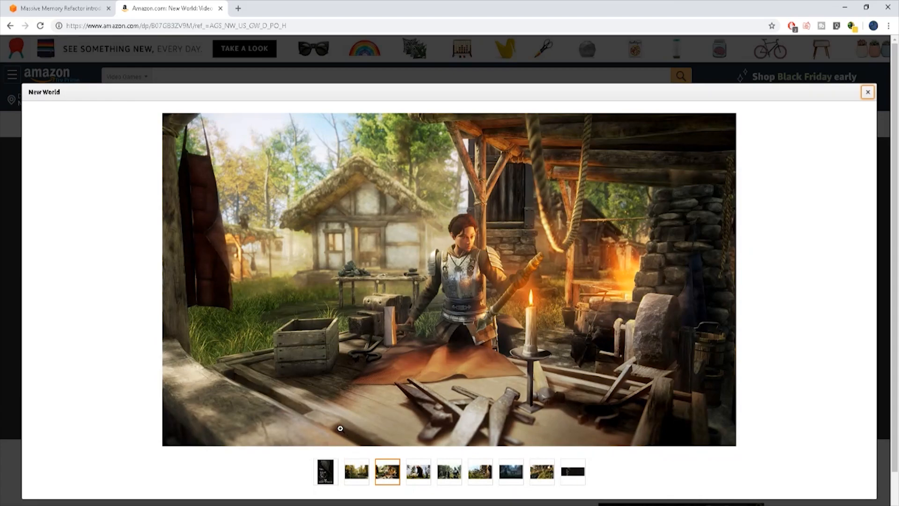
{"action": "left_click", "coordinate": [356, 477]}
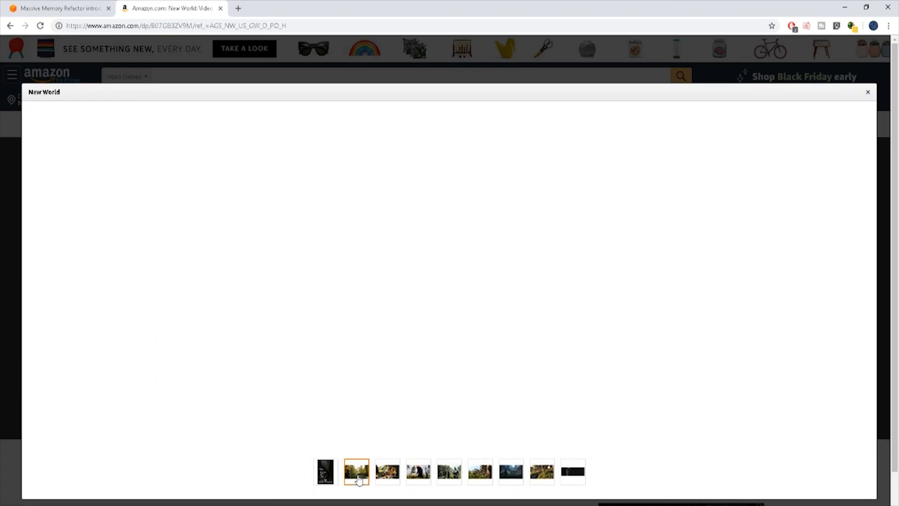
{"action": "left_click", "coordinate": [448, 475]}
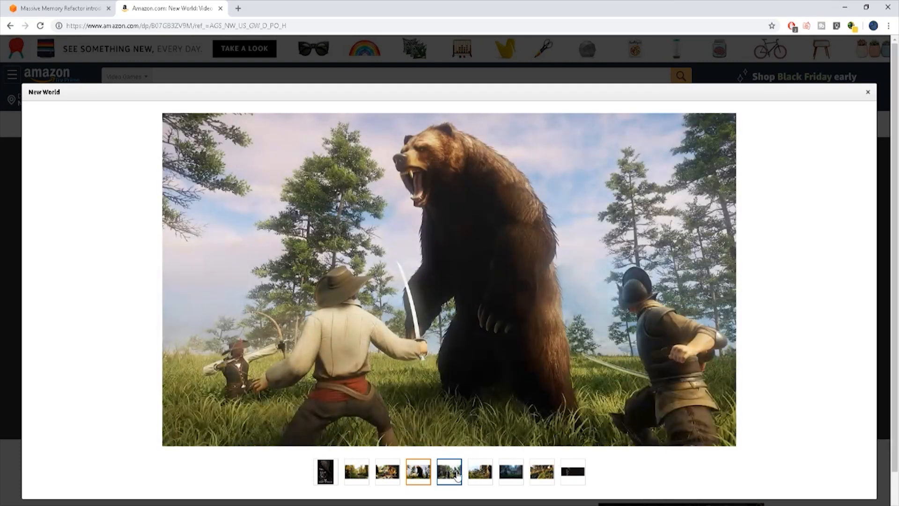
{"action": "left_click", "coordinate": [483, 477]}
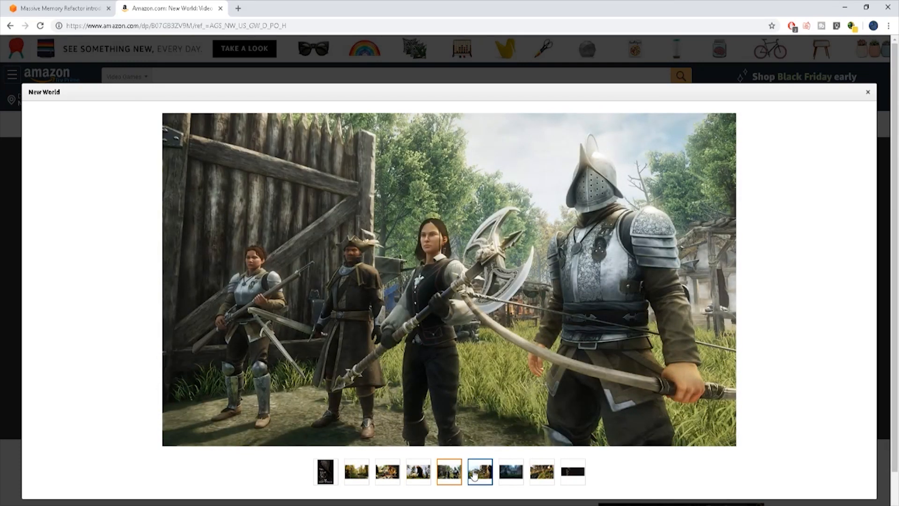
{"action": "left_click", "coordinate": [479, 474]}
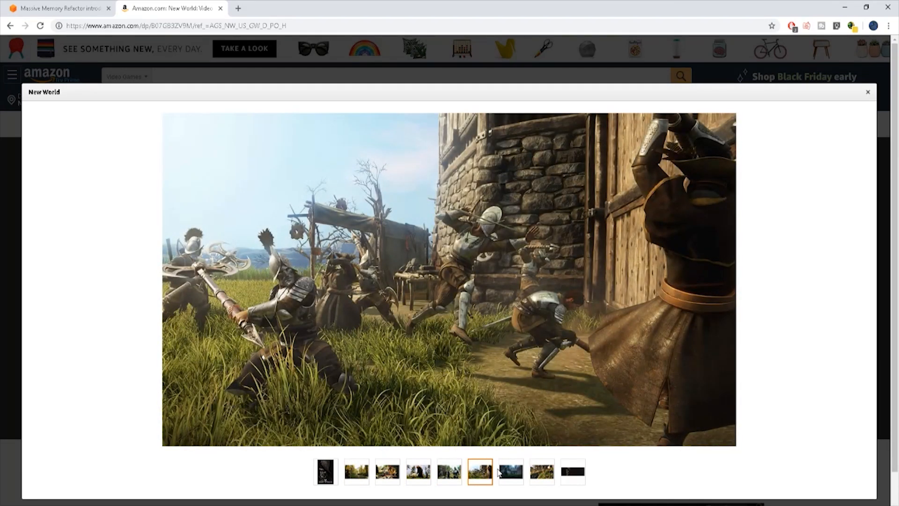
{"action": "left_click", "coordinate": [512, 472]}
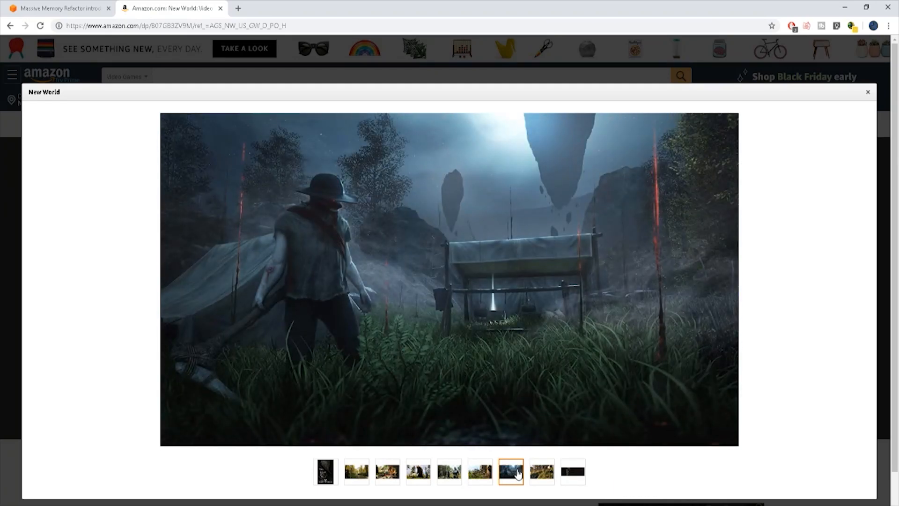
{"action": "left_click", "coordinate": [542, 473]}
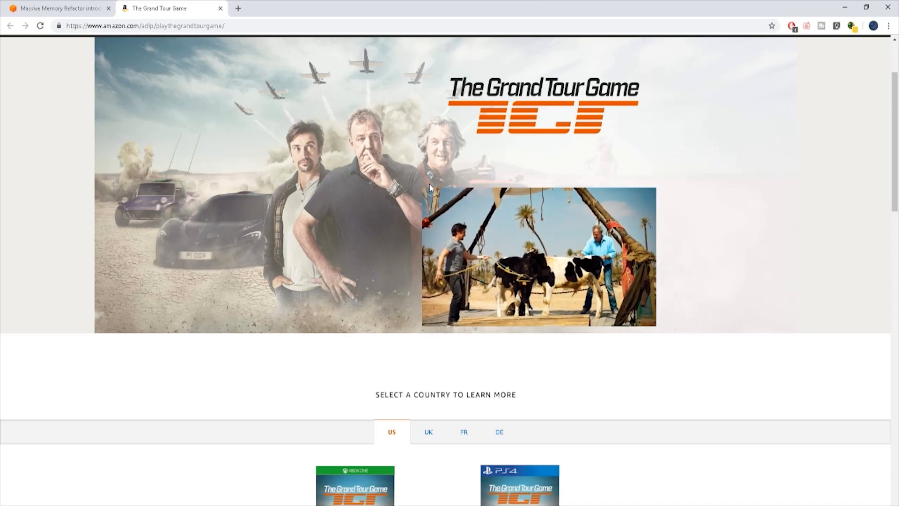
Play The Grand Tour Game trailer and scroll down its Amazon page.
{"action": "left_click", "coordinate": [543, 257]}
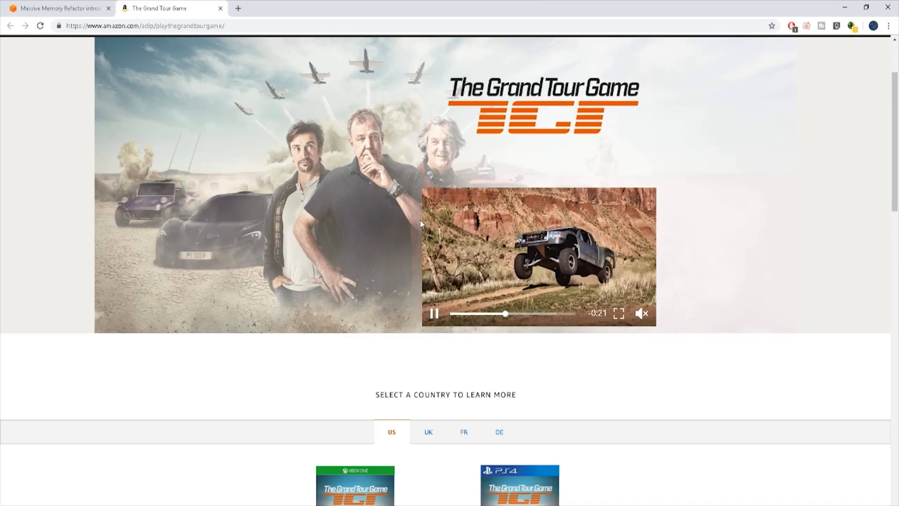
{"action": "scroll", "scroll_direction": "down", "scroll_amount": 3}
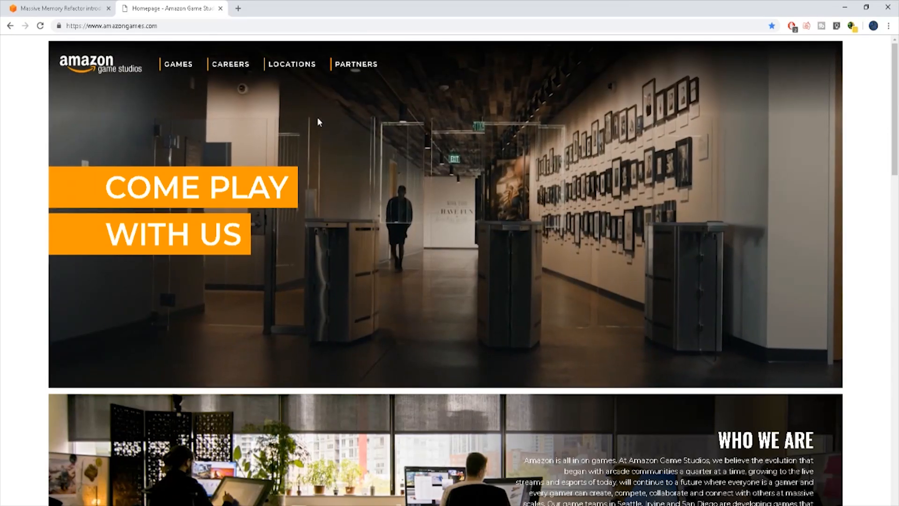
{"action": "scroll", "scroll_direction": "down", "scroll_amount": 3}
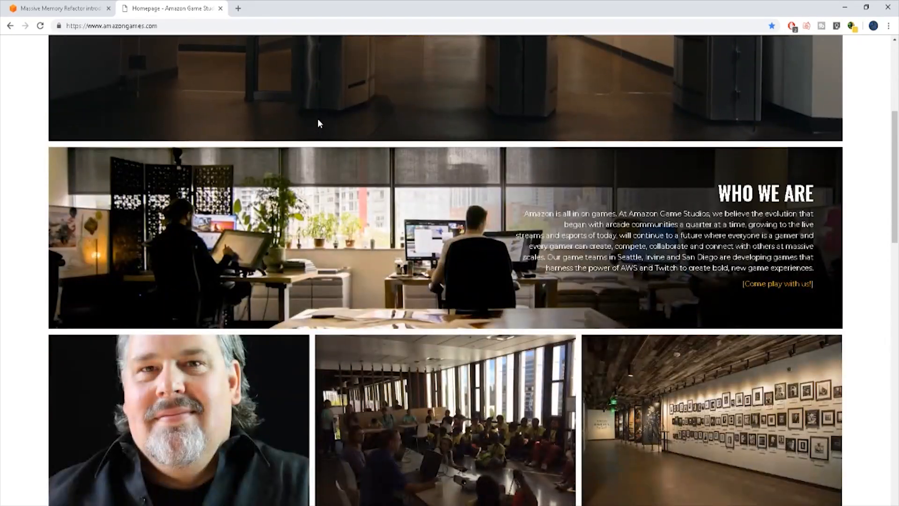
{"action": "scroll", "scroll_direction": "down", "scroll_amount": 3}
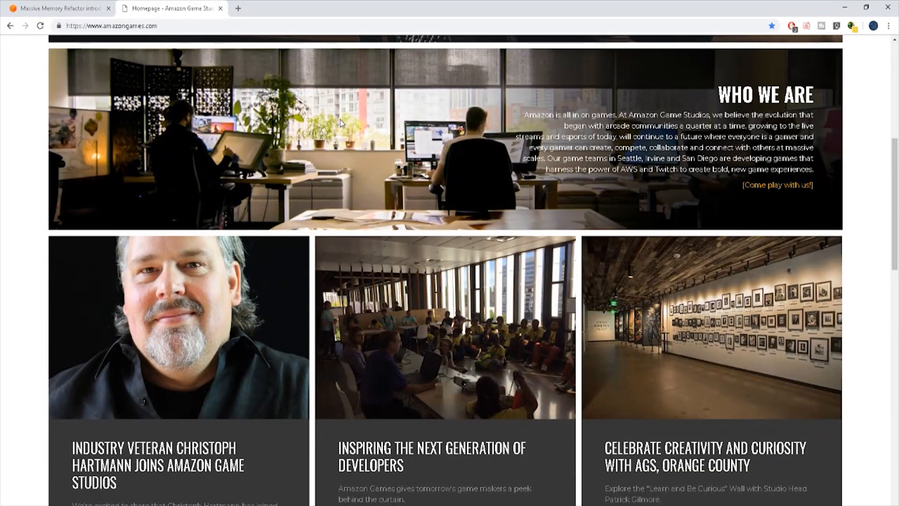
{"action": "scroll", "scroll_direction": "down", "scroll_amount": 3}
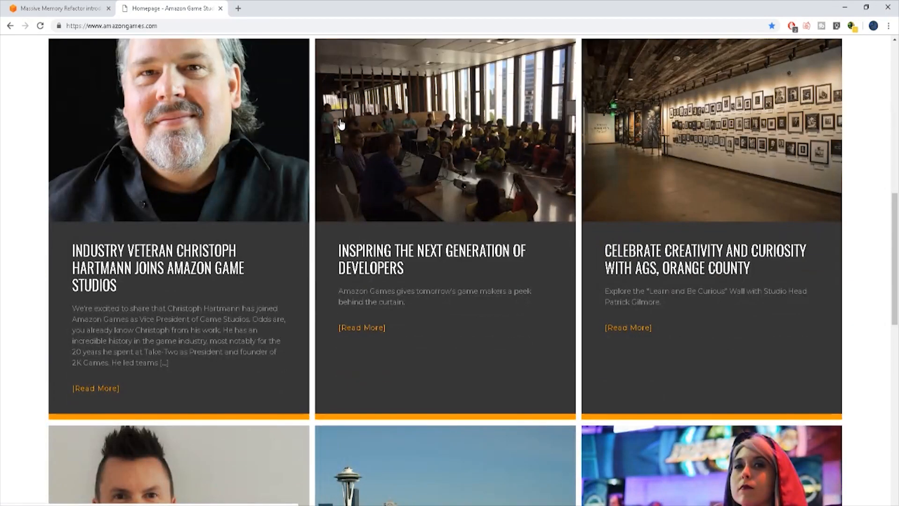
{"action": "mouse_move", "coordinate": [118, 285]}
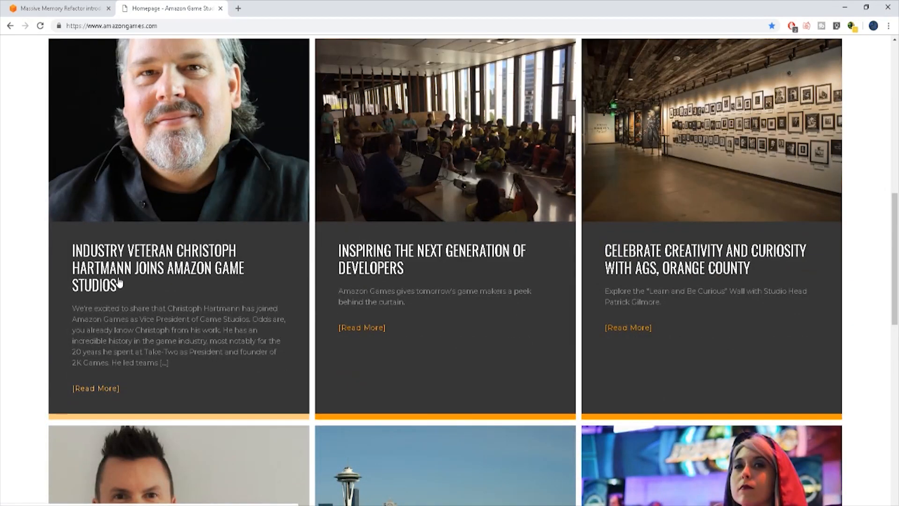
{"action": "scroll", "scroll_direction": "down", "scroll_amount": 3}
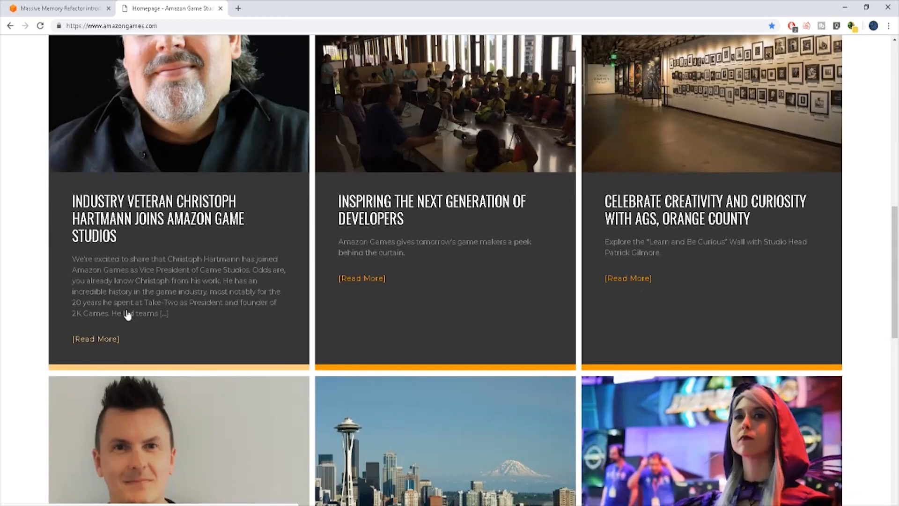
{"action": "scroll", "scroll_direction": "down", "scroll_amount": 3}
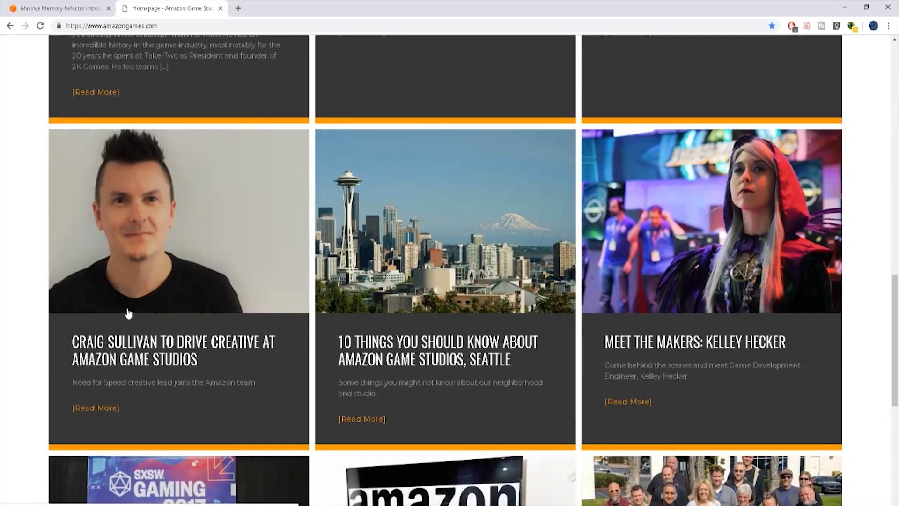